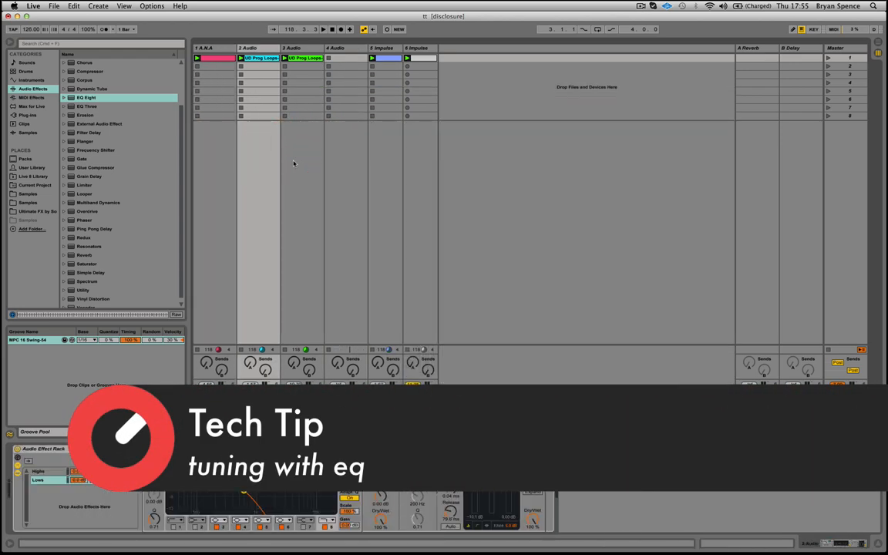
Select the sixth track, 6 Impulse, to show its Impulse device in Detail View.
click(386, 58)
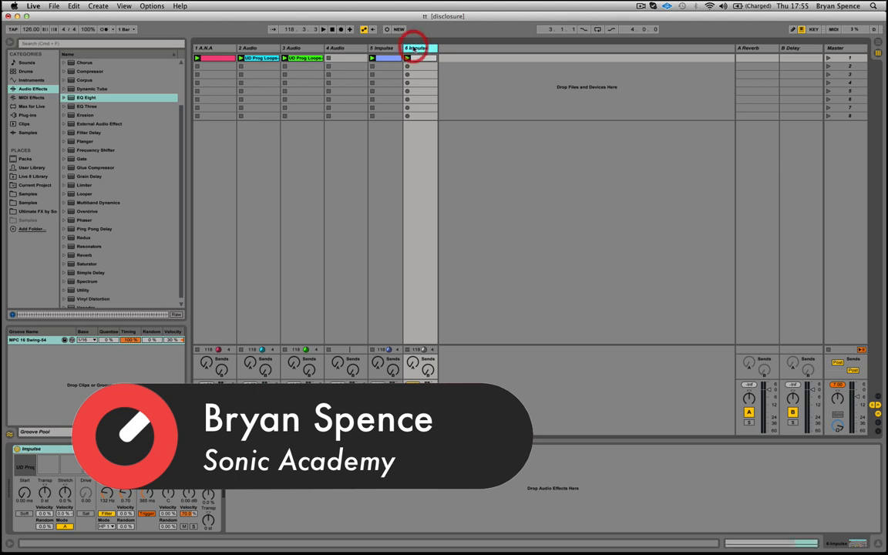
Launch the Impulse clip in track 6's first clip slot.
click(416, 47)
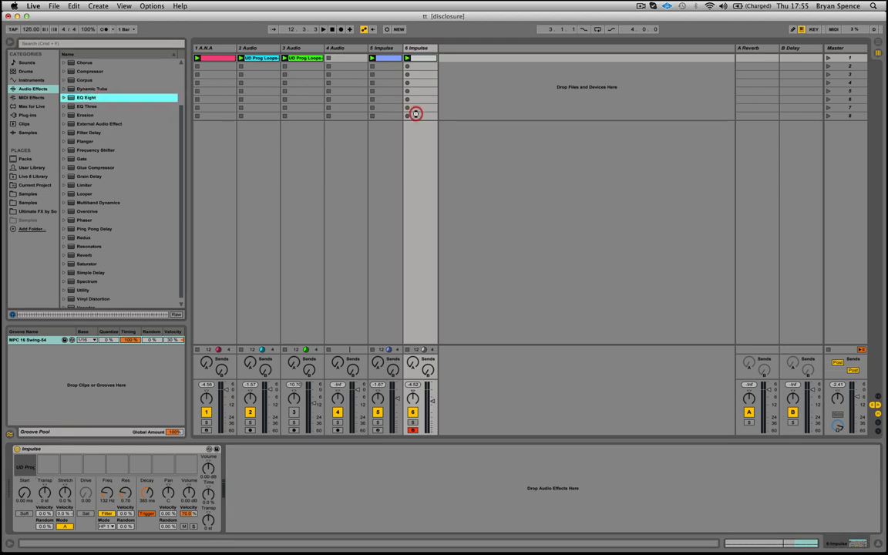
Enable Oversampling on the EQ Eight device from its title-bar context menu.
right_click(415, 113)
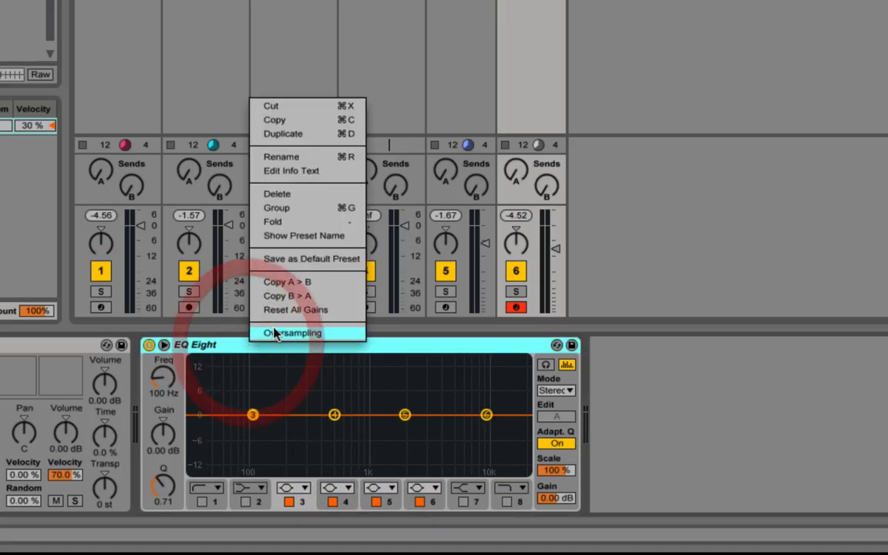
click(295, 309)
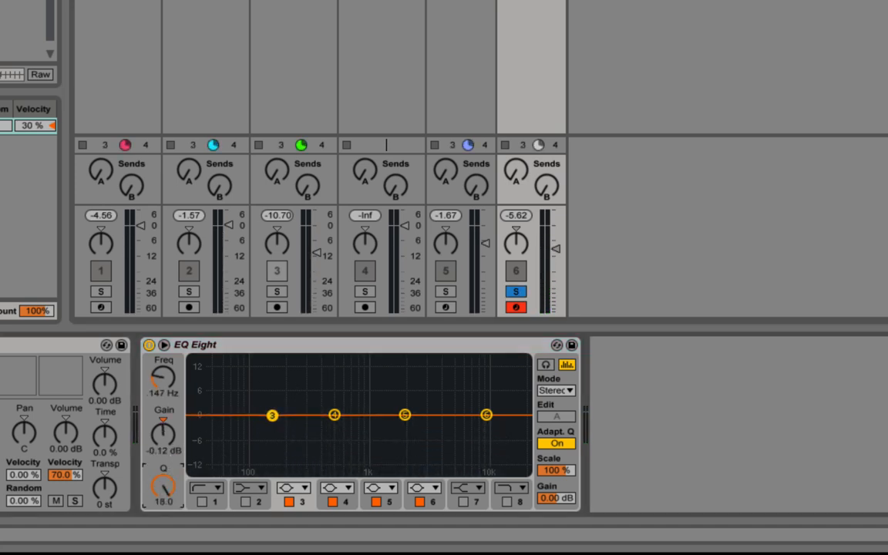
Boost EQ band 3 into a narrow 15 dB peak and sweep it between 200 Hz and 2.28 kHz.
drag(272, 415, 272, 360)
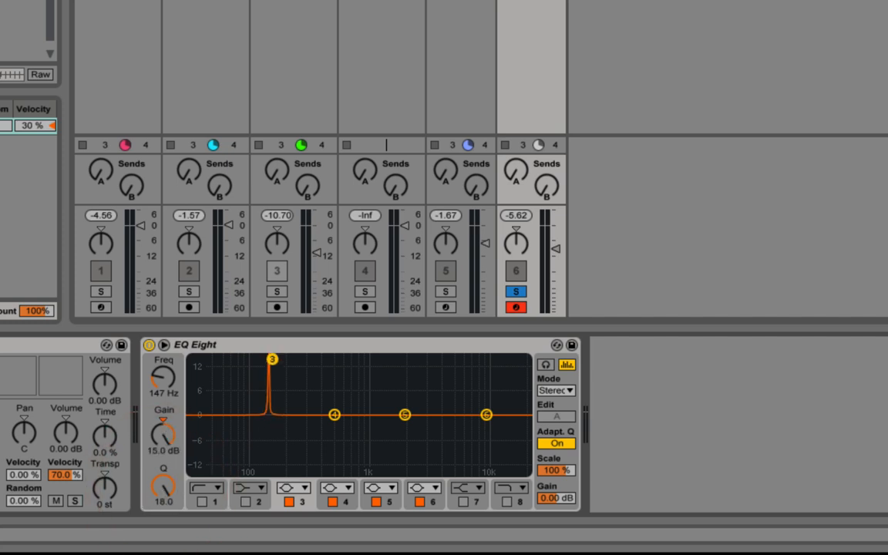
drag(272, 360, 326, 360)
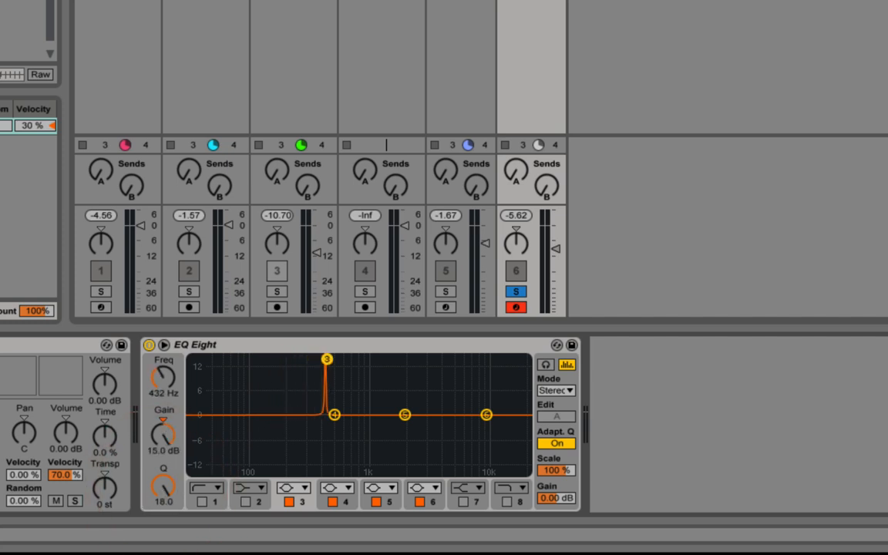
drag(327, 360, 302, 360)
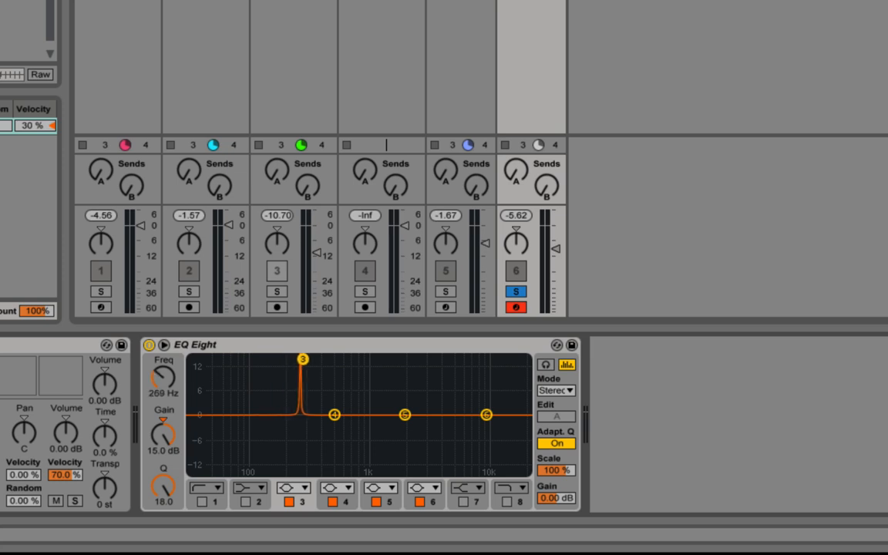
drag(303, 359, 305, 360)
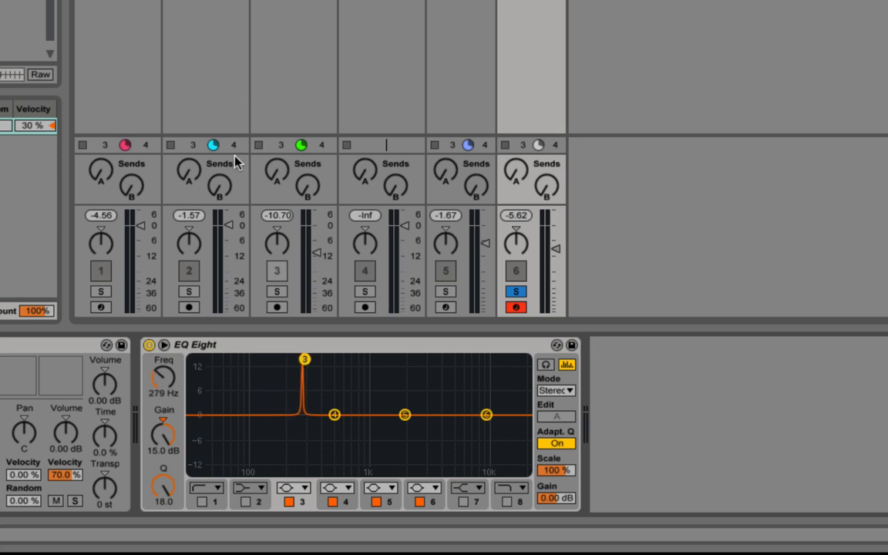
mouse_move(486, 308)
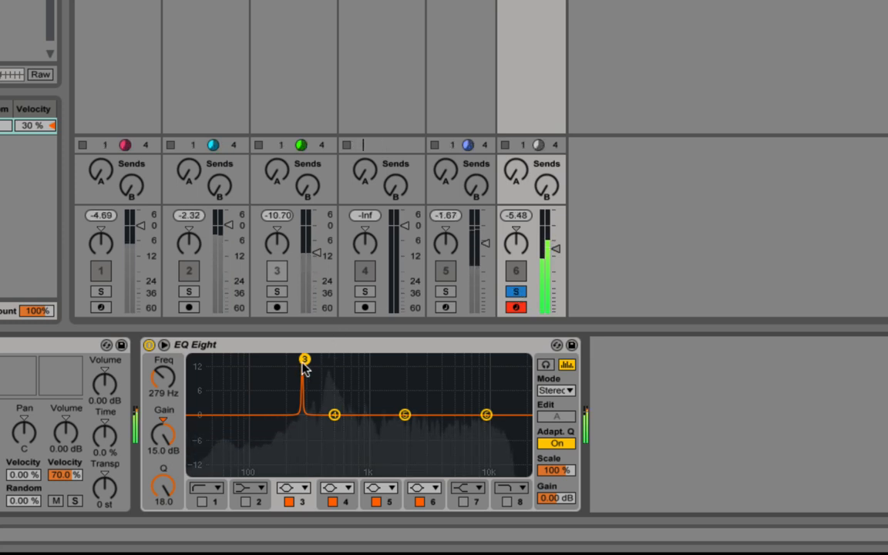
drag(305, 359, 312, 359)
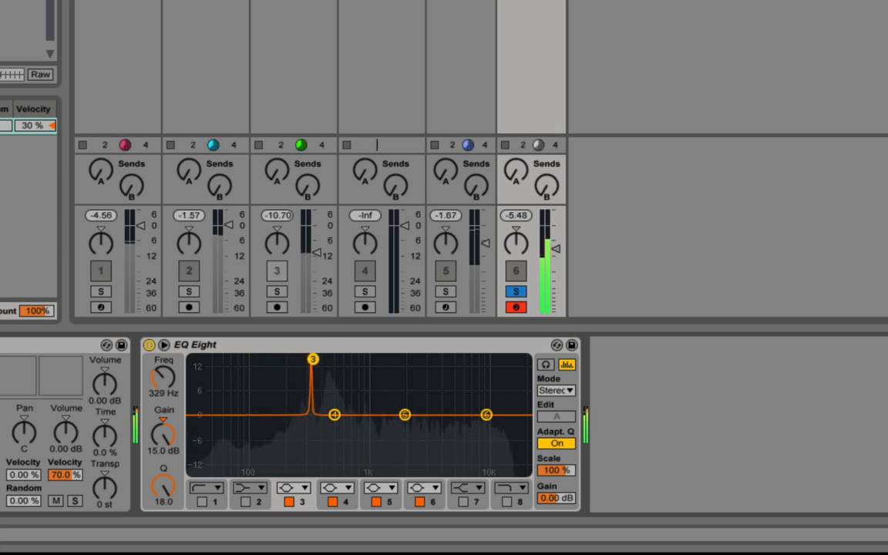
drag(312, 360, 411, 360)
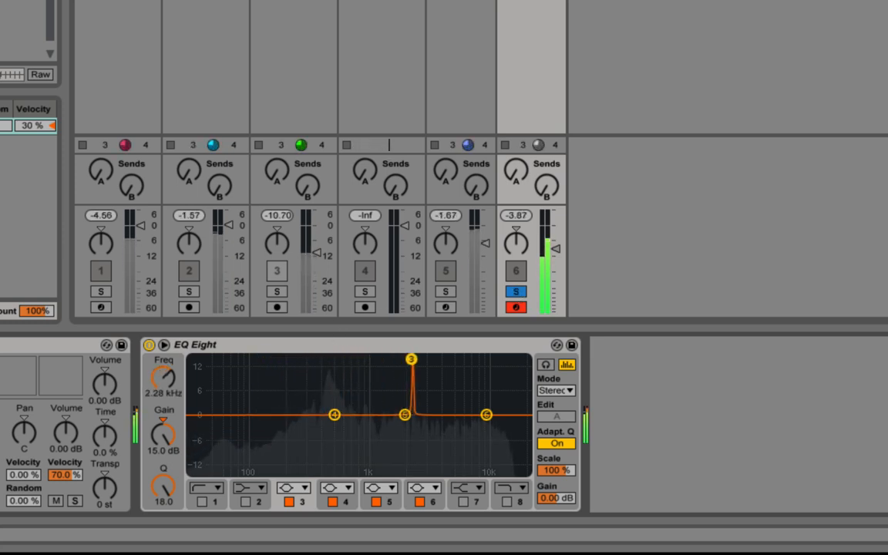
drag(411, 360, 288, 359)
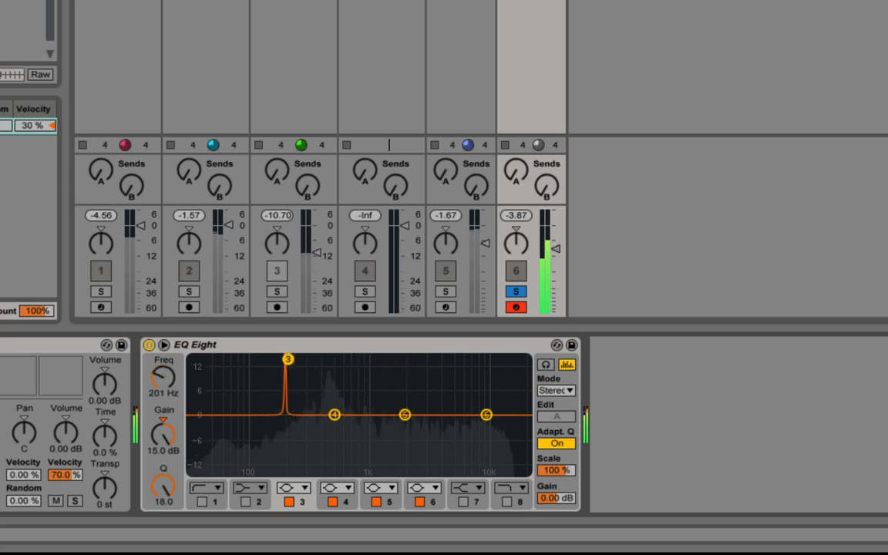
drag(288, 360, 347, 361)
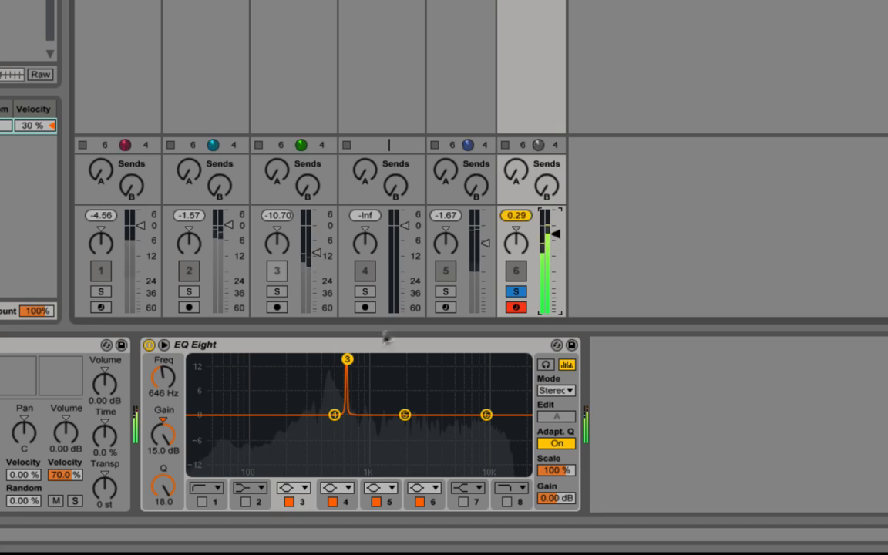
drag(348, 359, 363, 360)
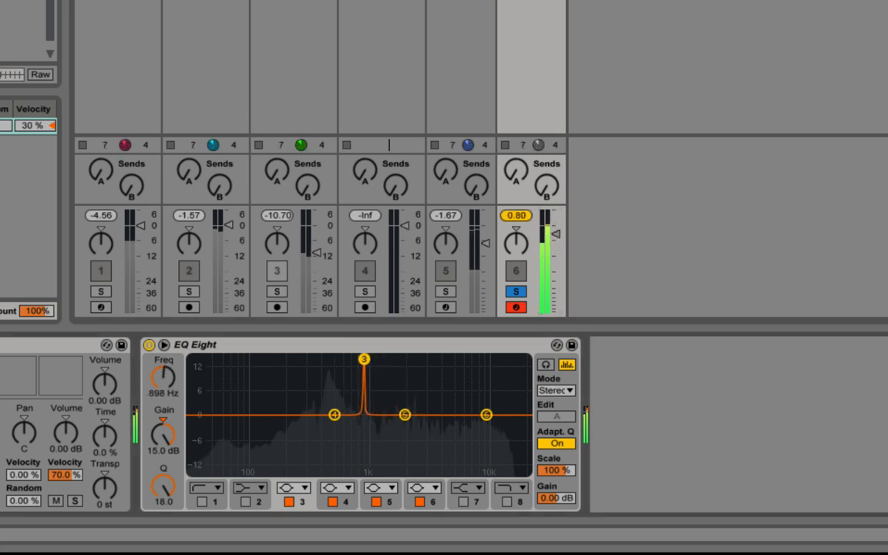
Hunt around 210–600 Hz and settle band 3's narrow peak at 347 Hz.
drag(364, 360, 291, 359)
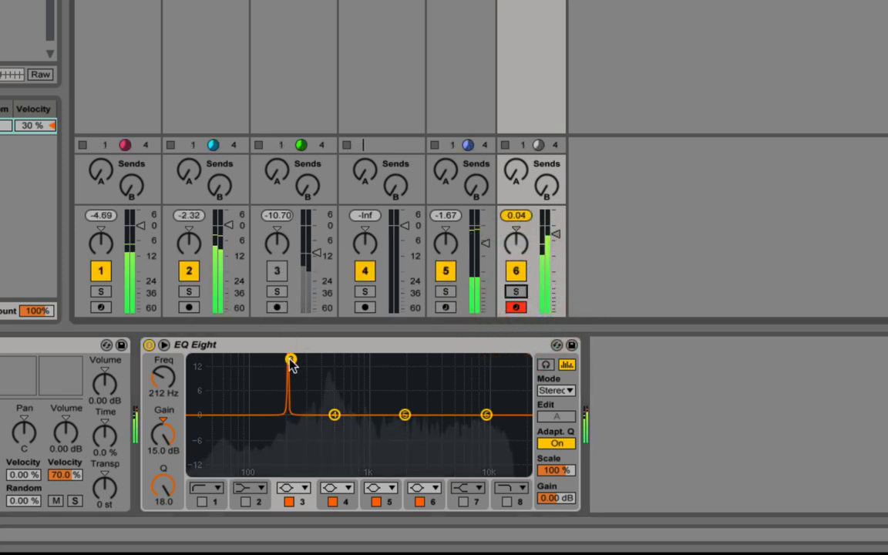
drag(290, 359, 310, 359)
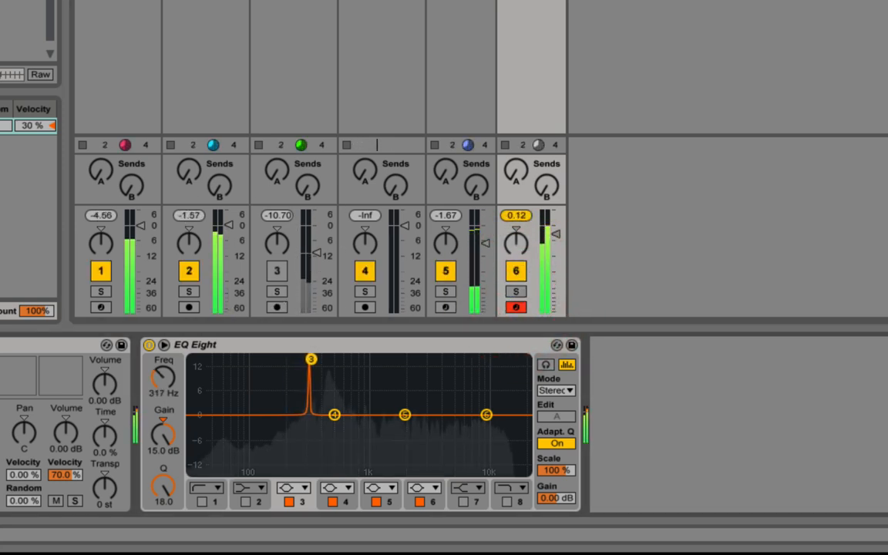
drag(311, 360, 314, 360)
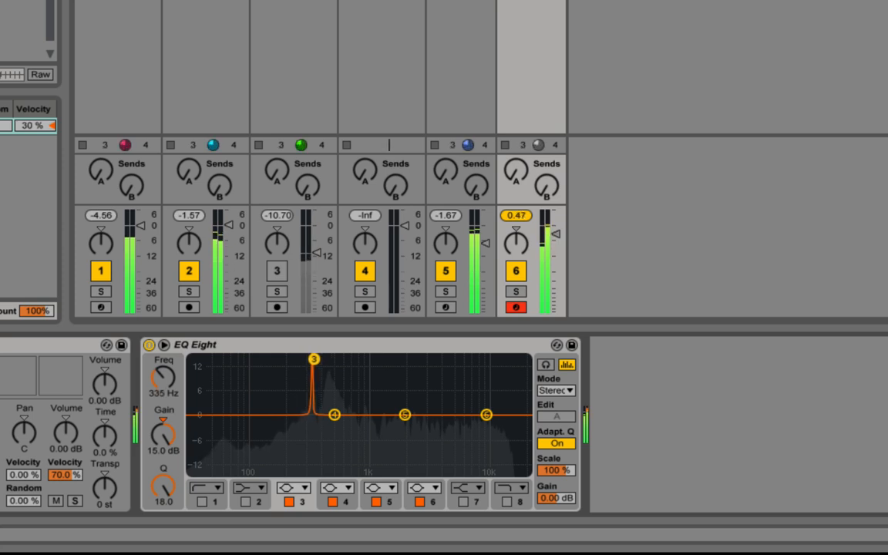
drag(314, 359, 324, 358)
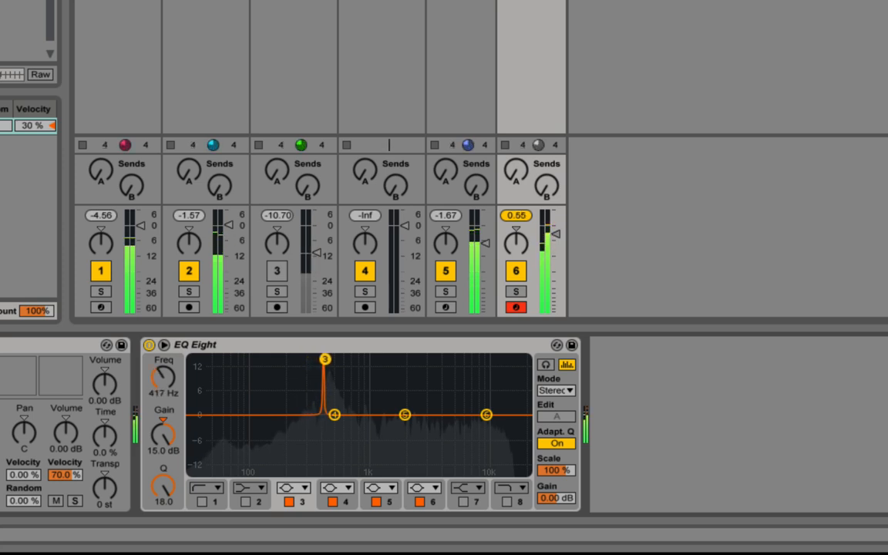
drag(325, 359, 315, 360)
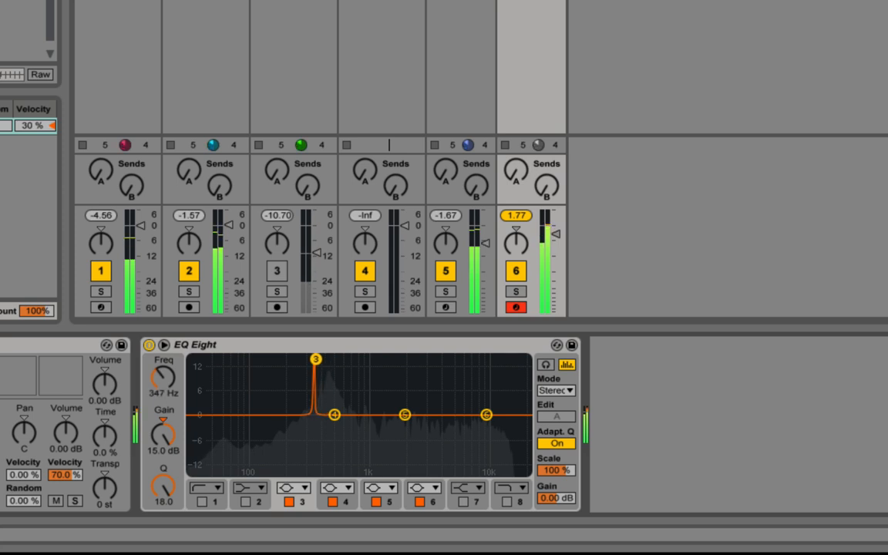
drag(316, 358, 343, 358)
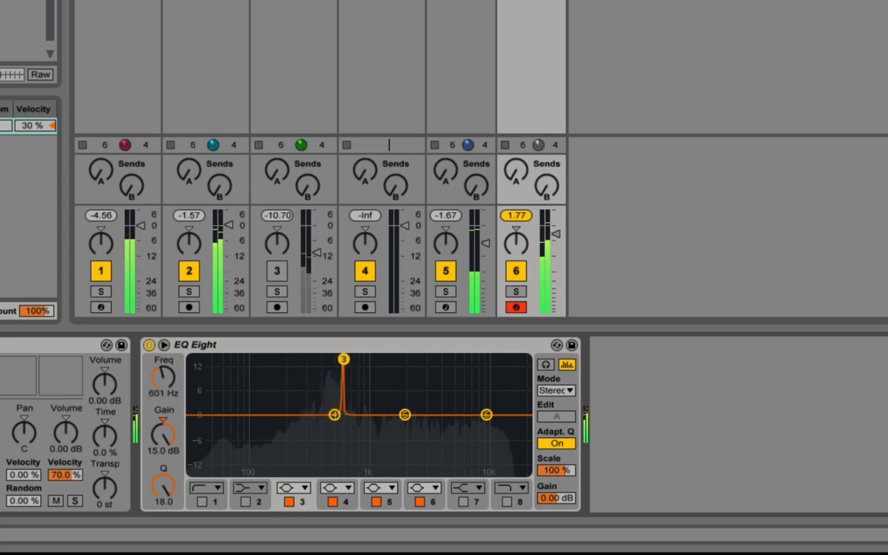
drag(343, 359, 321, 359)
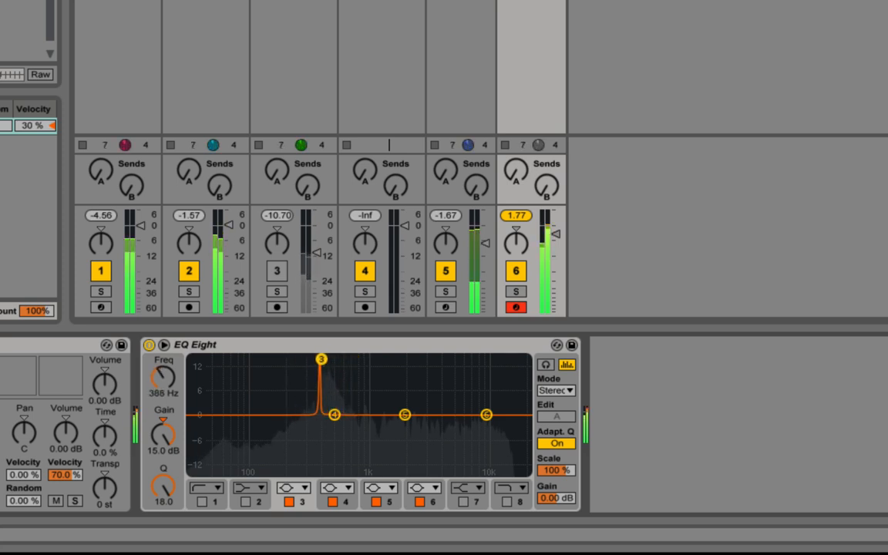
drag(322, 359, 315, 359)
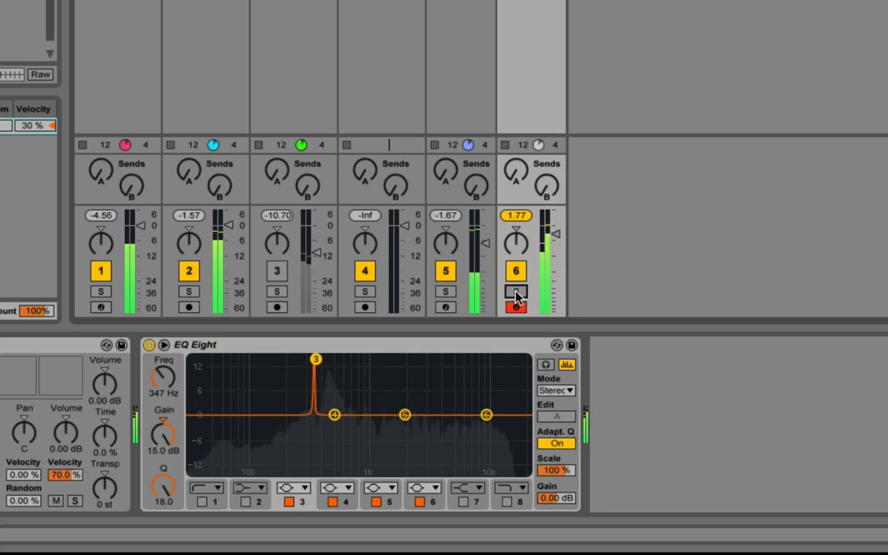
Solo track 6 and soften band 3 to 5 dB with Q 5.02, then compare with the EQ bypassed.
click(516, 291)
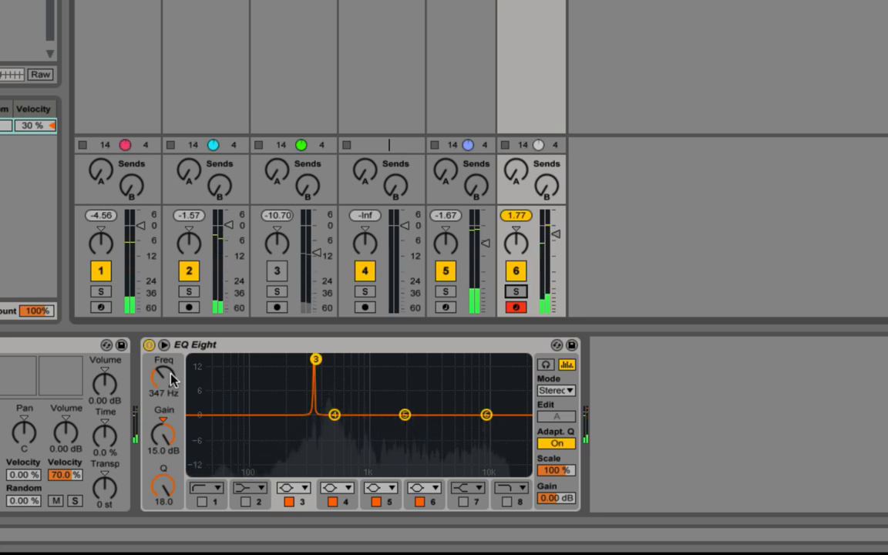
drag(163, 432, 164, 443)
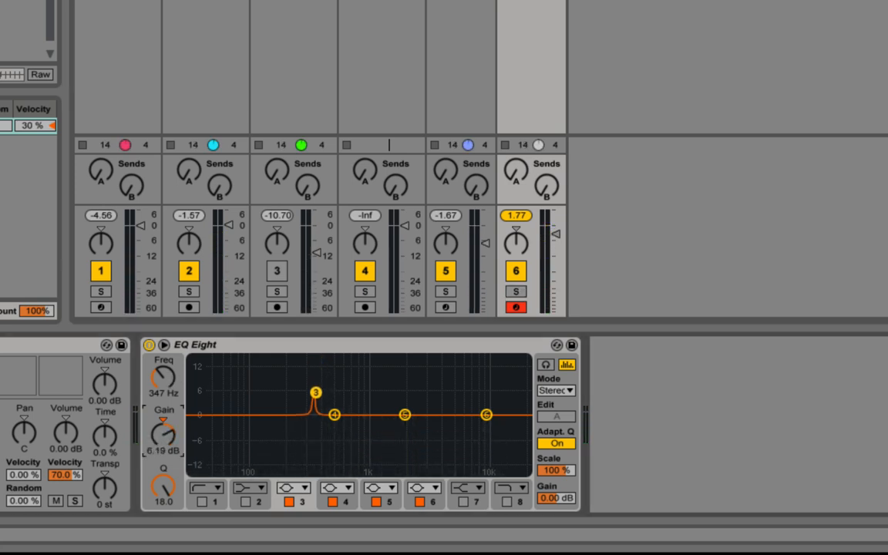
drag(164, 424, 160, 451)
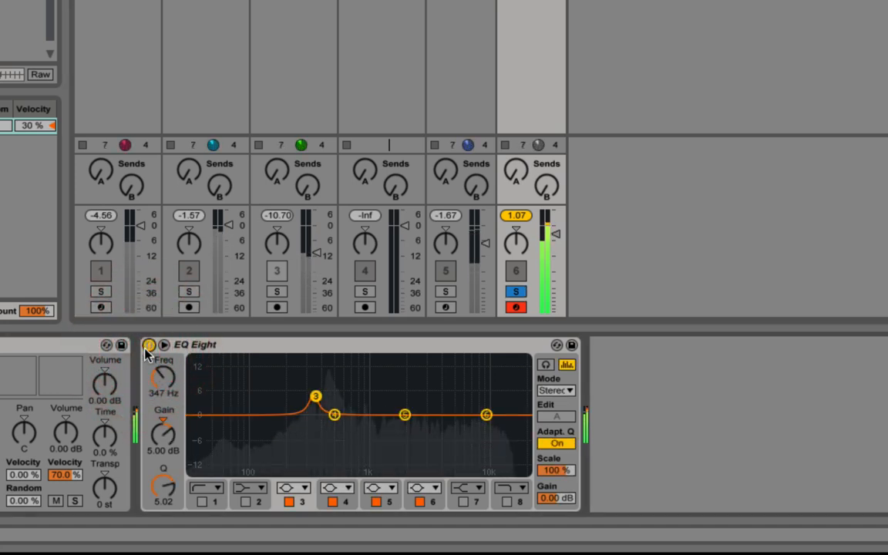
click(515, 291)
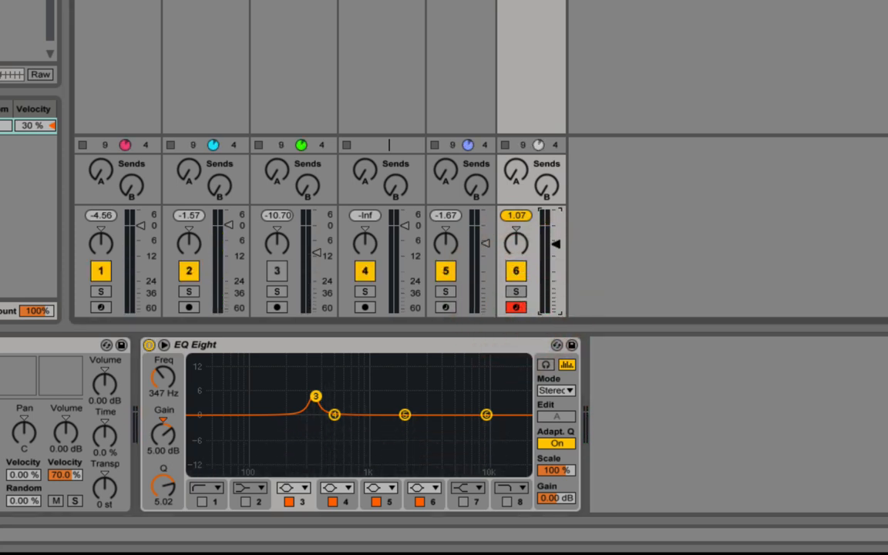
mouse_move(248, 380)
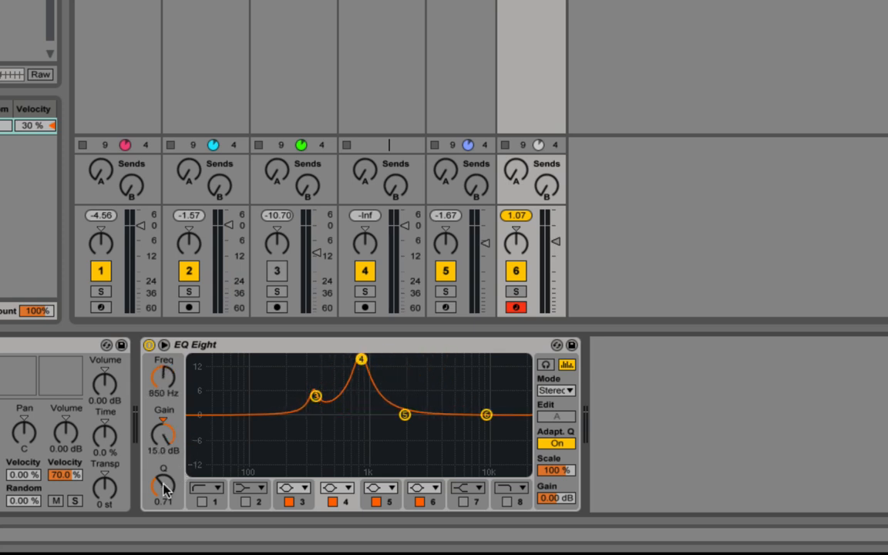
Narrow band 4 to Q 18 and sweep its peak upward toward 900 Hz.
drag(163, 486, 162, 462)
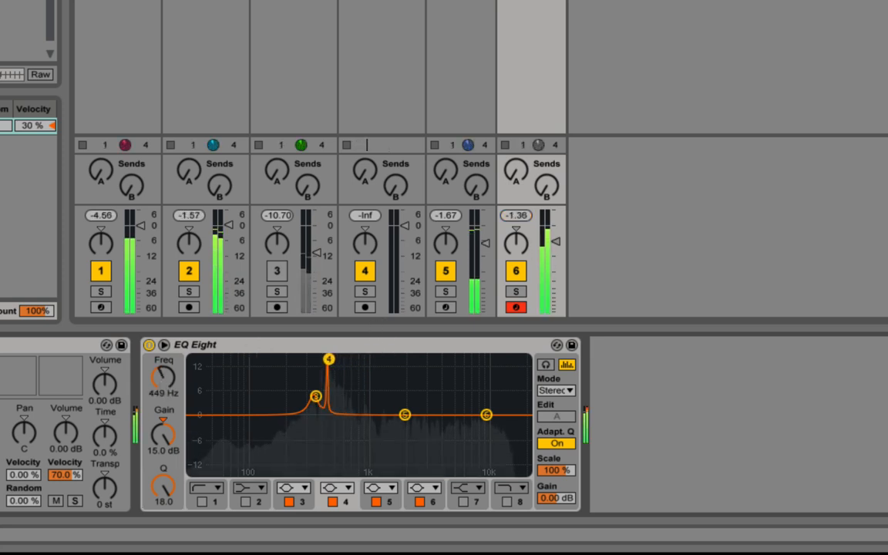
drag(327, 360, 344, 360)
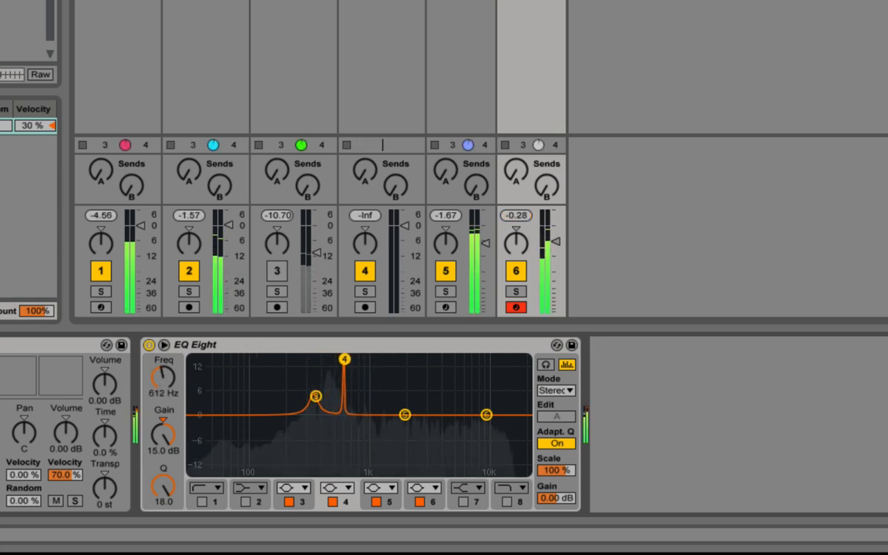
drag(344, 359, 348, 359)
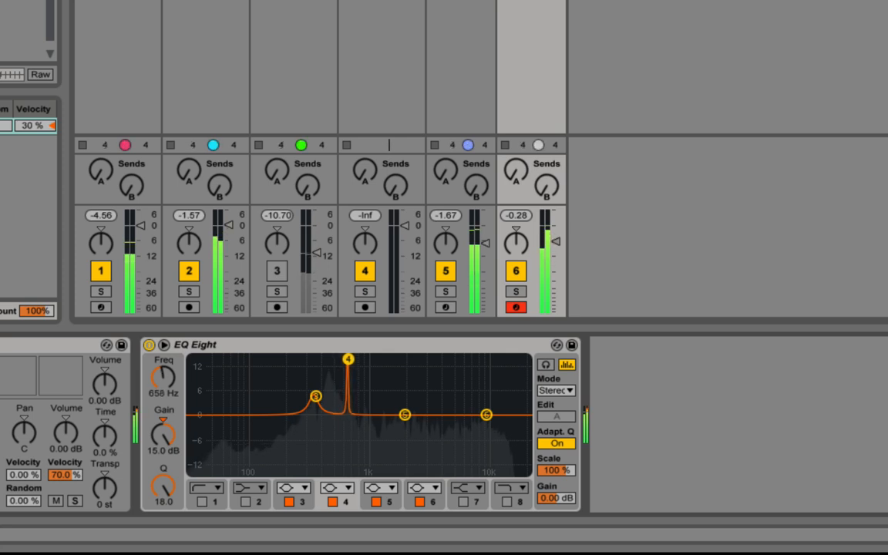
drag(348, 358, 349, 361)
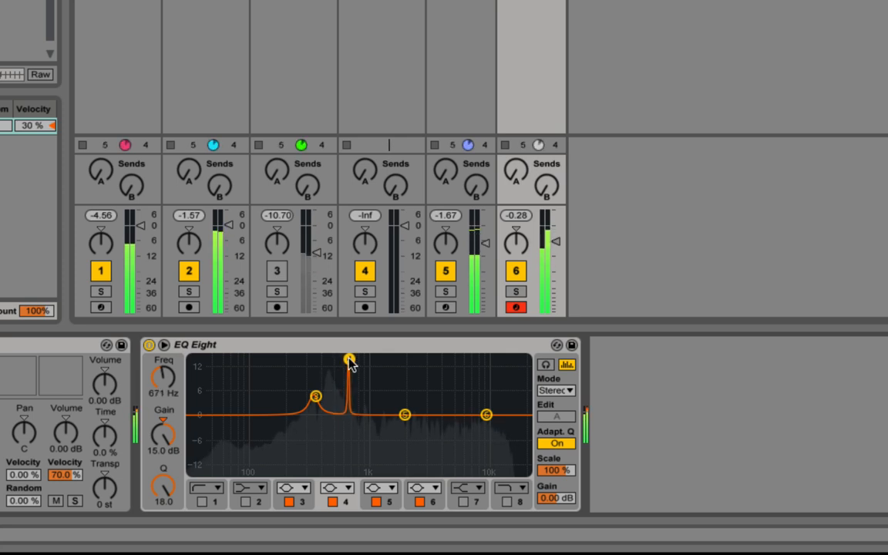
drag(350, 360, 356, 360)
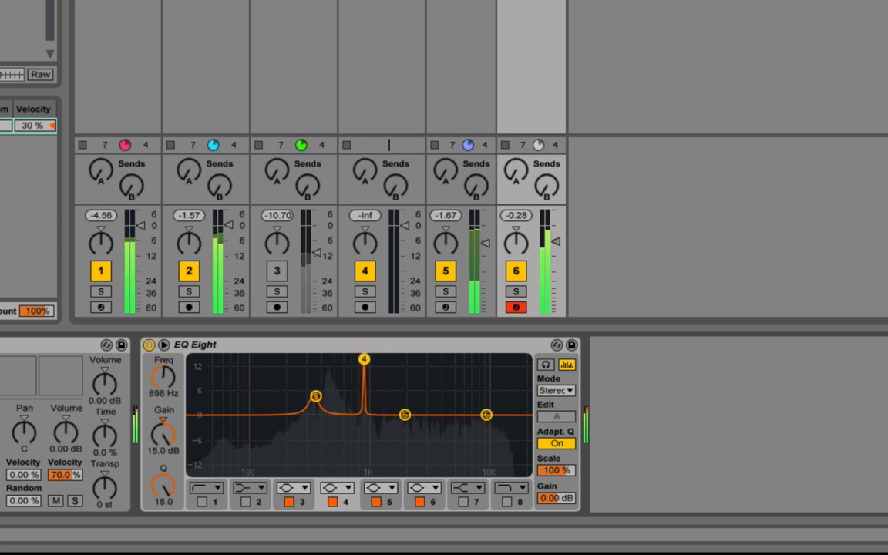
Settle band 4 as a 5 dB bump at 882 Hz and boost band 5 15 dB near 2 kHz.
drag(364, 359, 348, 359)
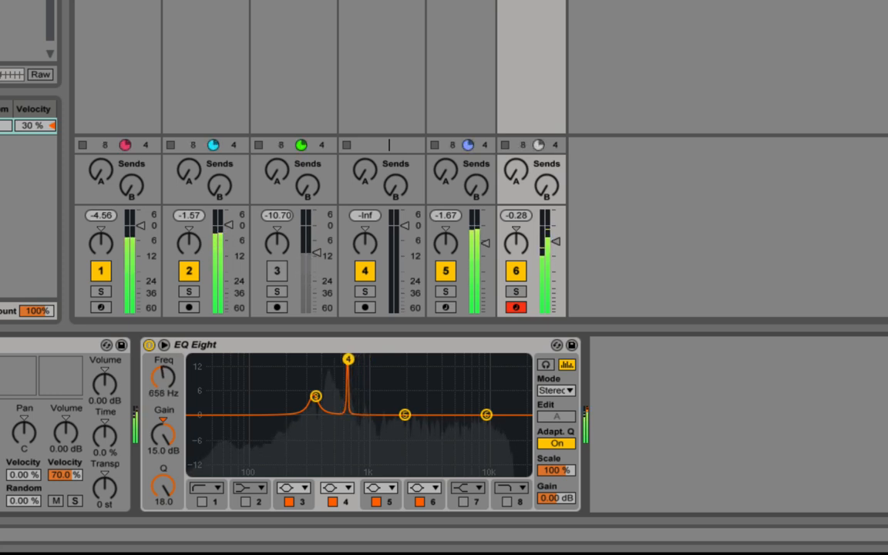
drag(349, 359, 351, 358)
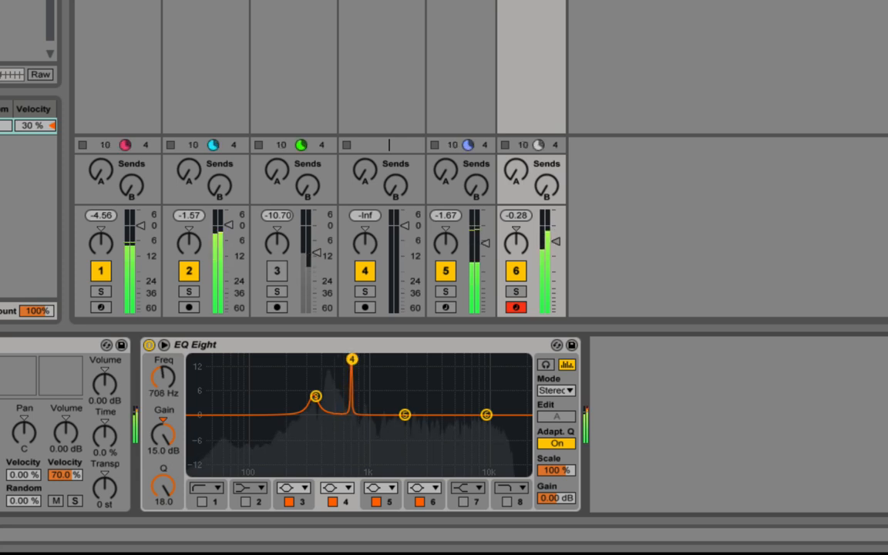
drag(351, 358, 362, 359)
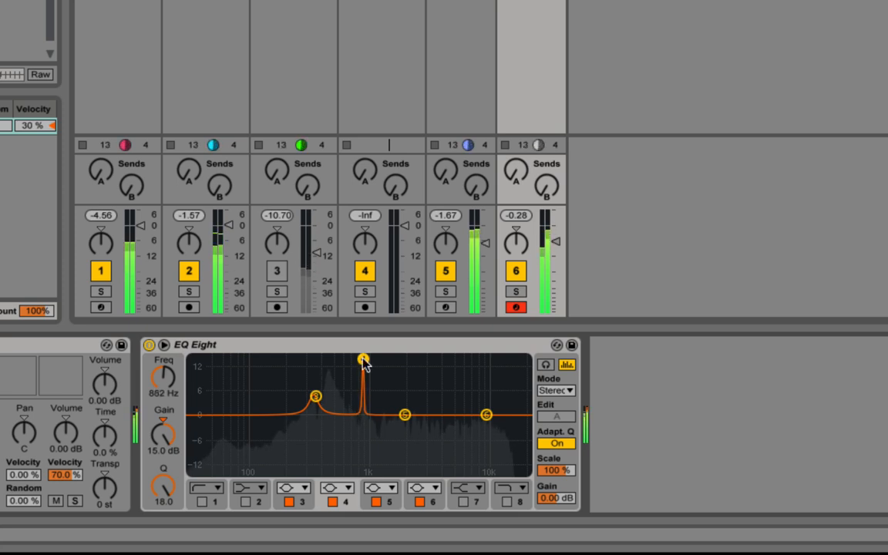
drag(362, 360, 362, 360)
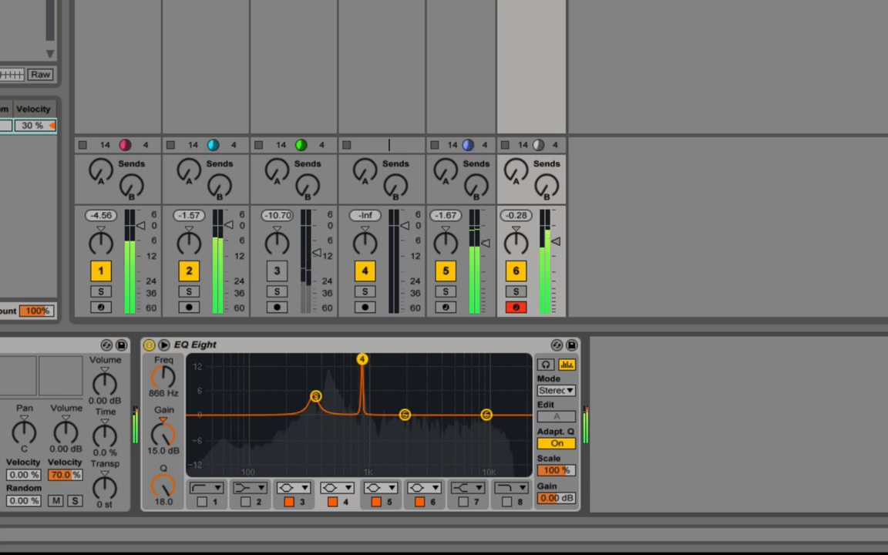
drag(362, 359, 363, 360)
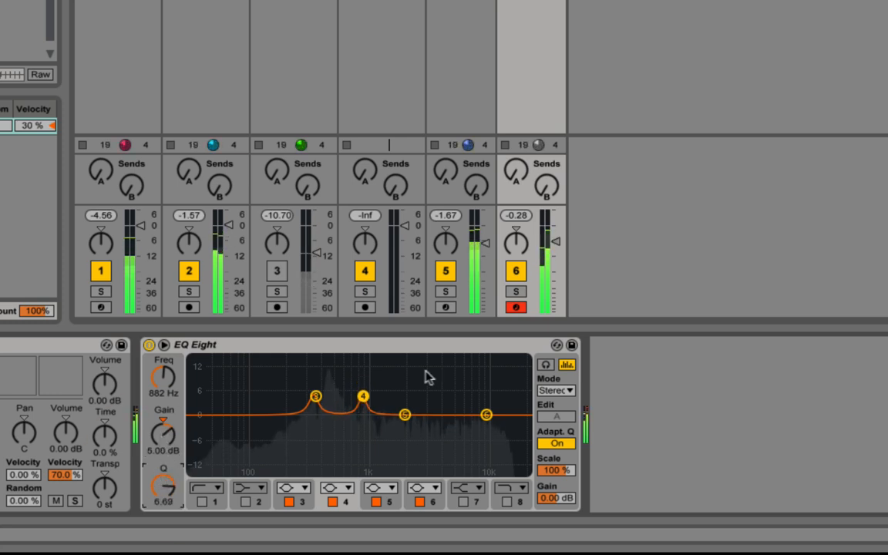
drag(405, 414, 405, 359)
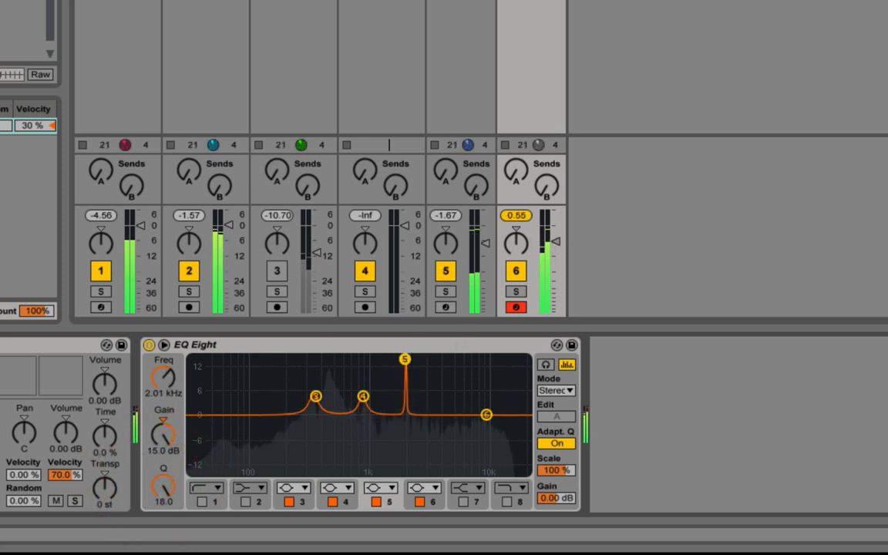
Soften band 5 to a 5 dB bump at 1.39 kHz (Q 11.4) and toggle track 6's solo.
drag(405, 360, 425, 360)
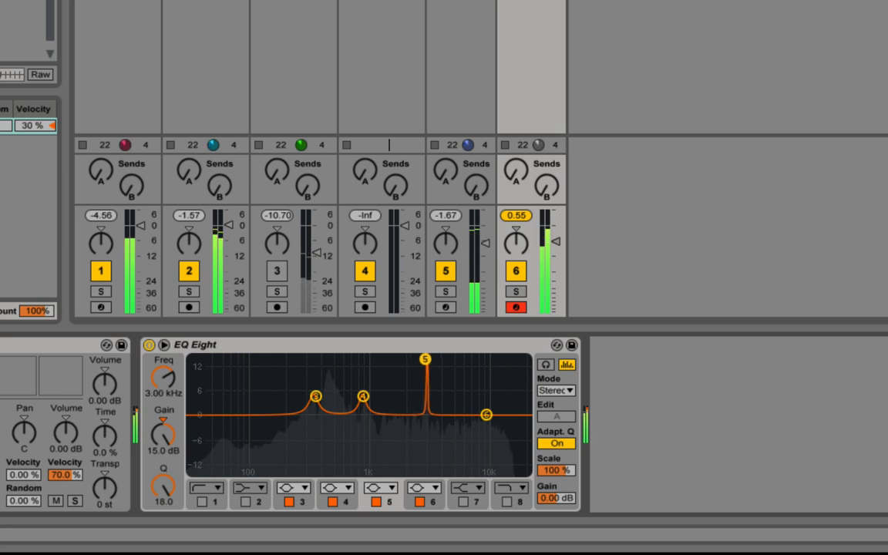
drag(424, 359, 392, 359)
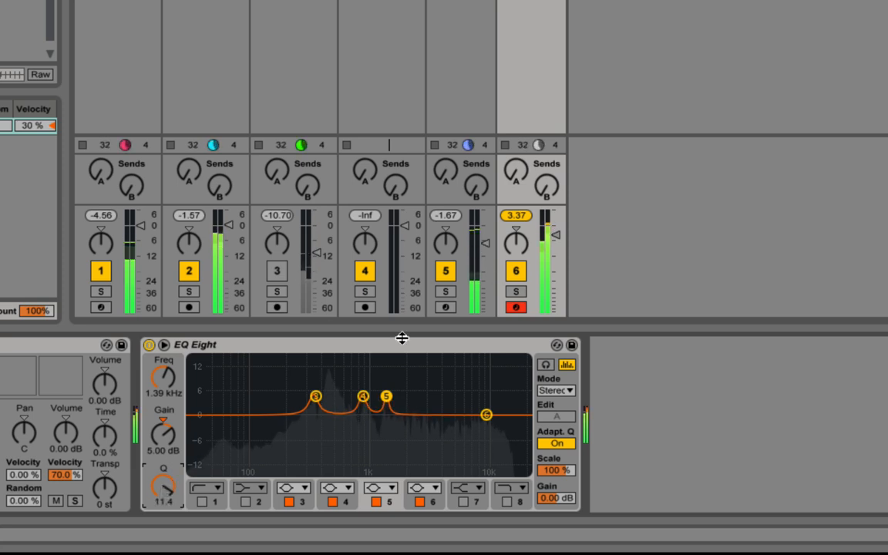
click(516, 290)
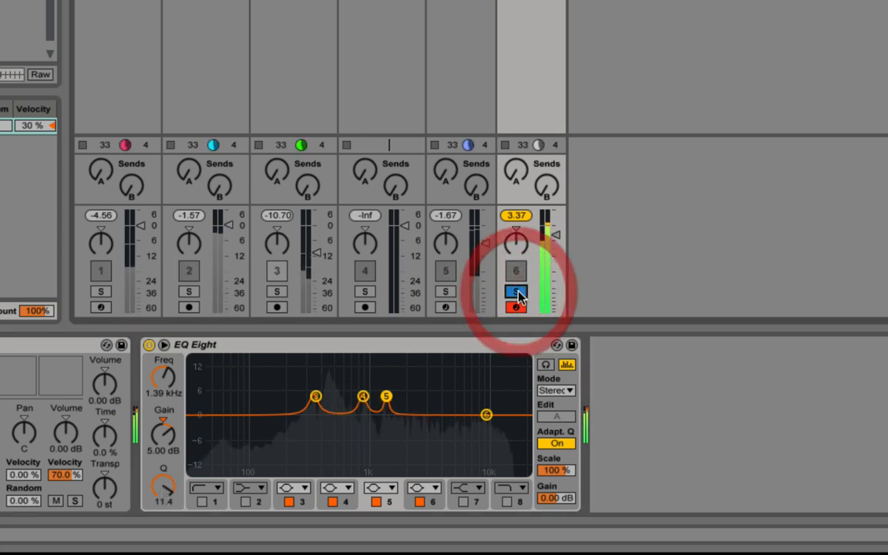